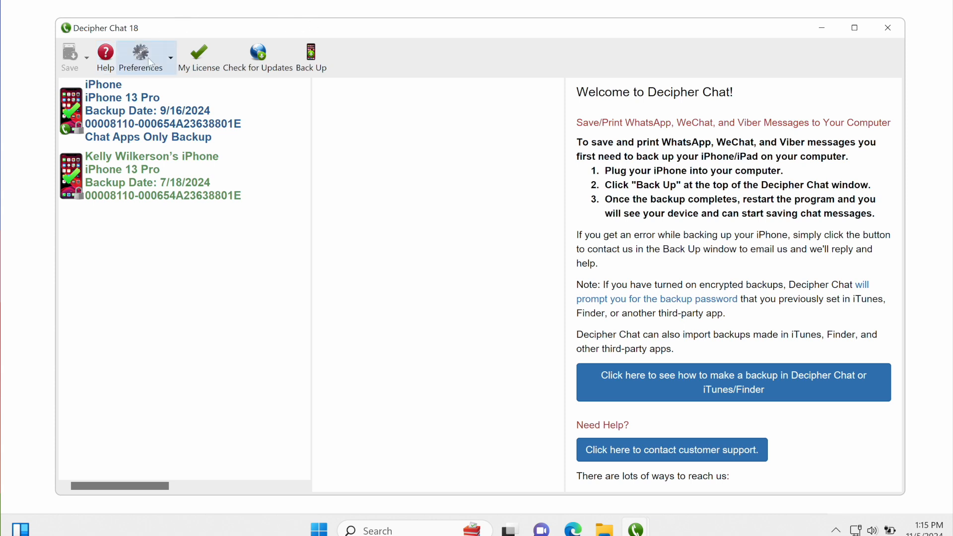
Show Decipher Chat's Preferences menu with its custom backup location options
left_click(140, 55)
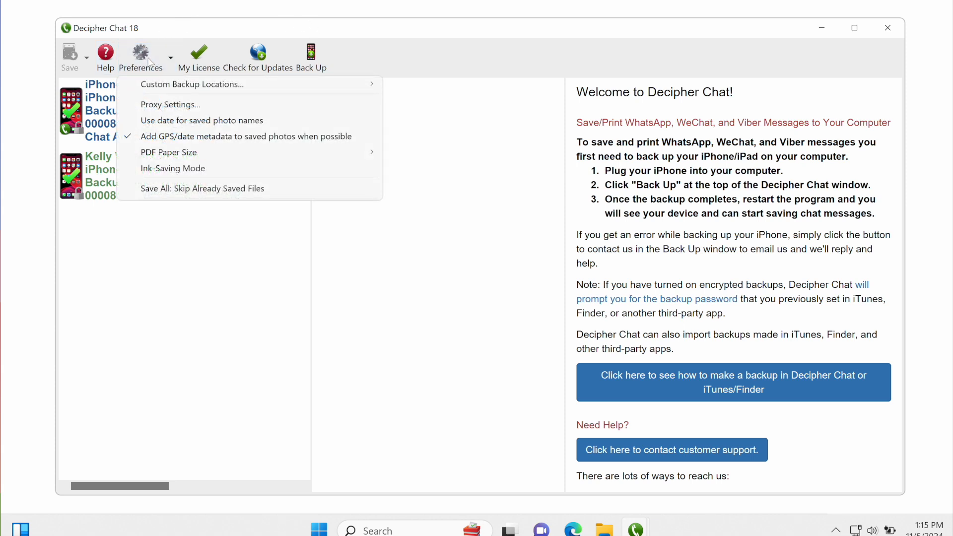
mouse_move(192, 83)
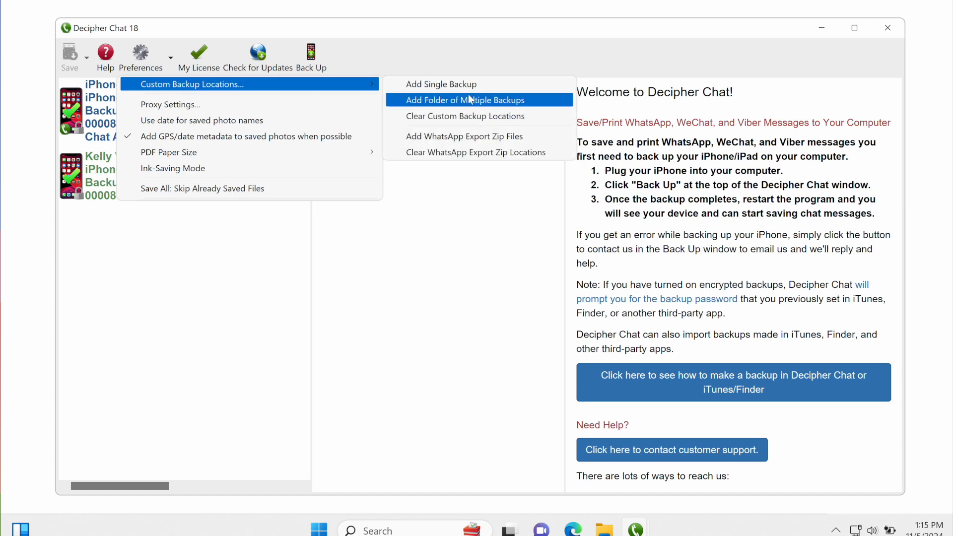
mouse_move(464, 136)
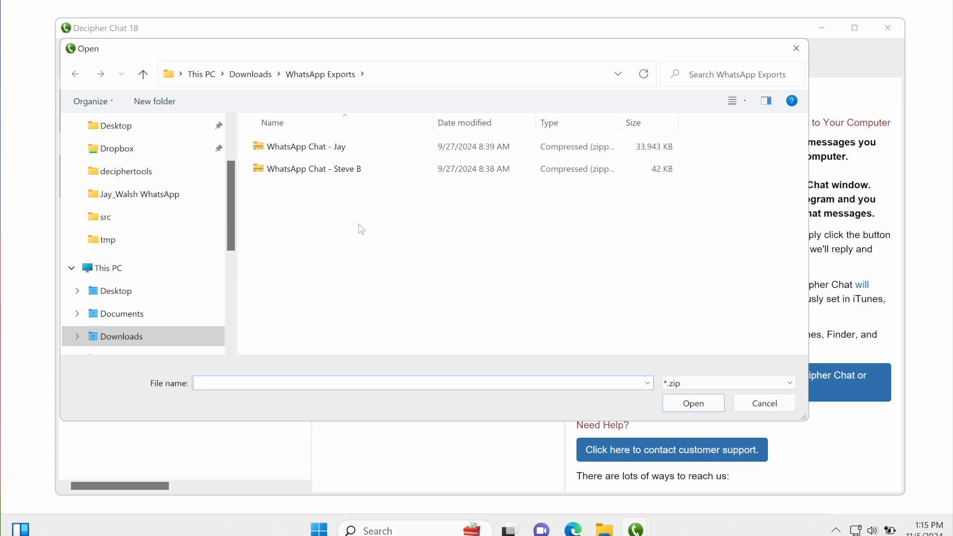
mouse_move(345, 200)
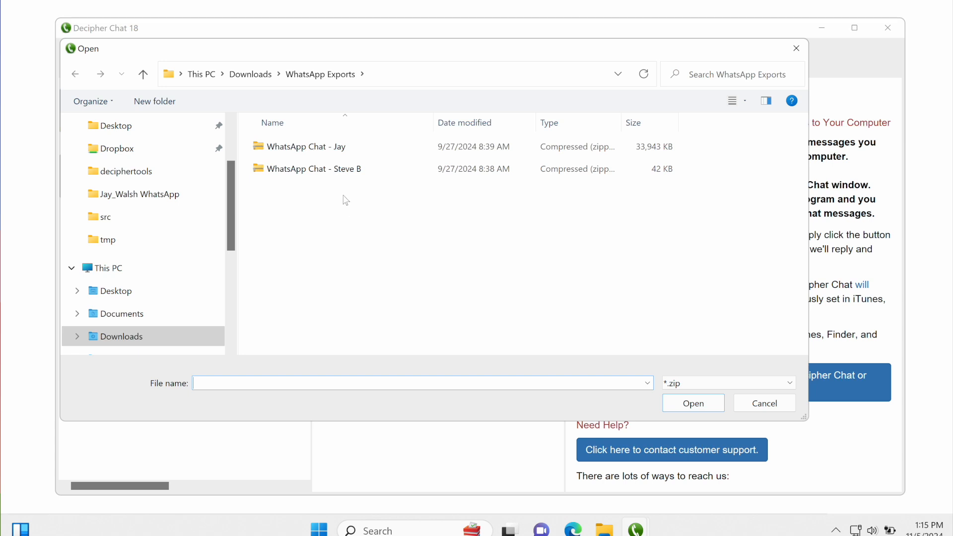
left_click(313, 169)
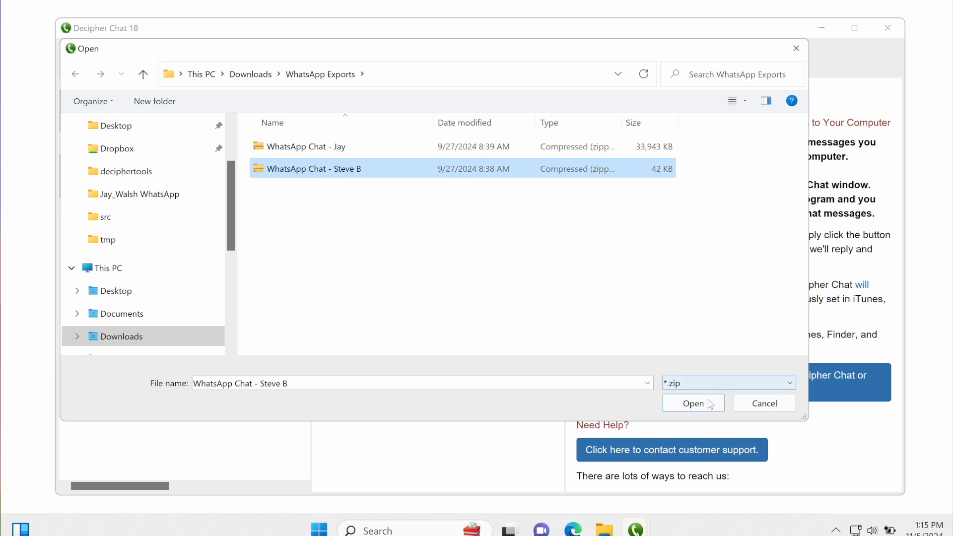
left_click(693, 403)
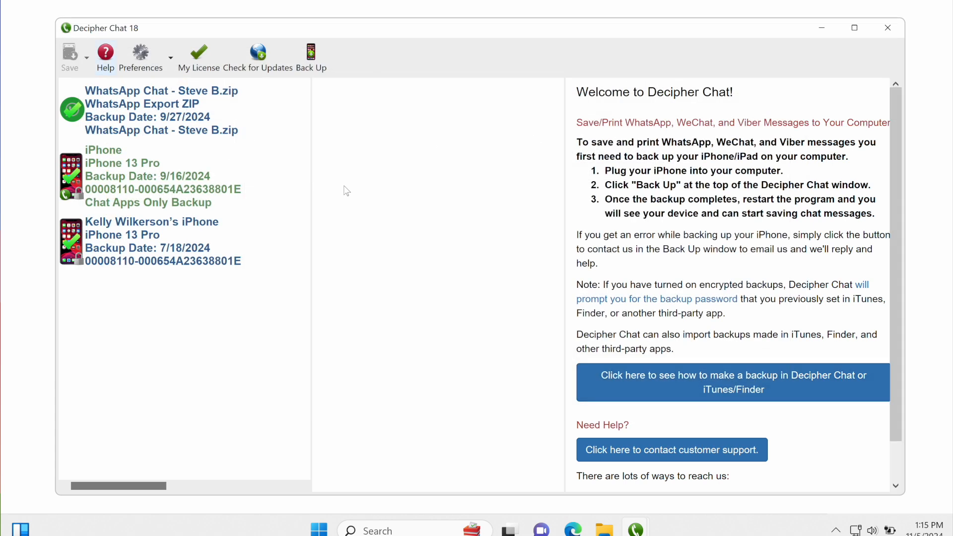
left_click(161, 110)
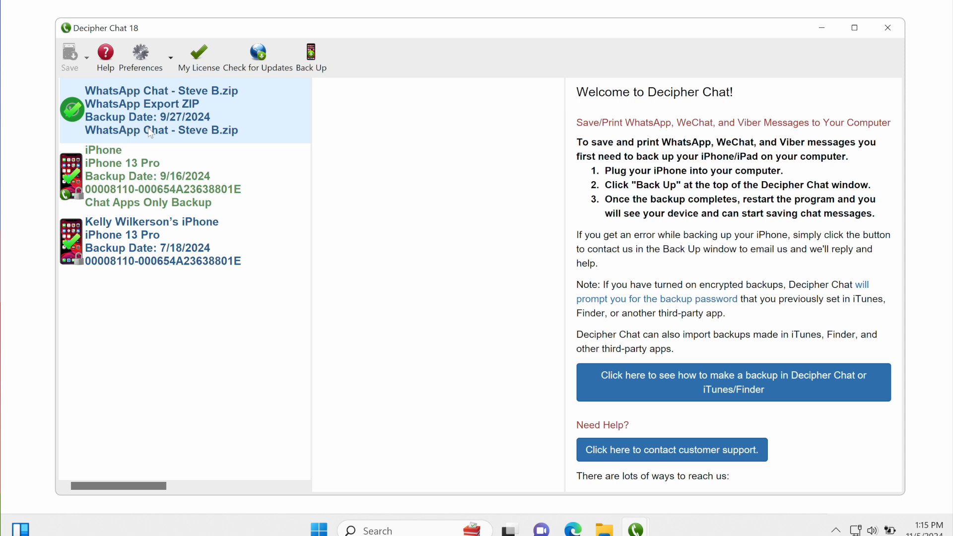
left_click(160, 110)
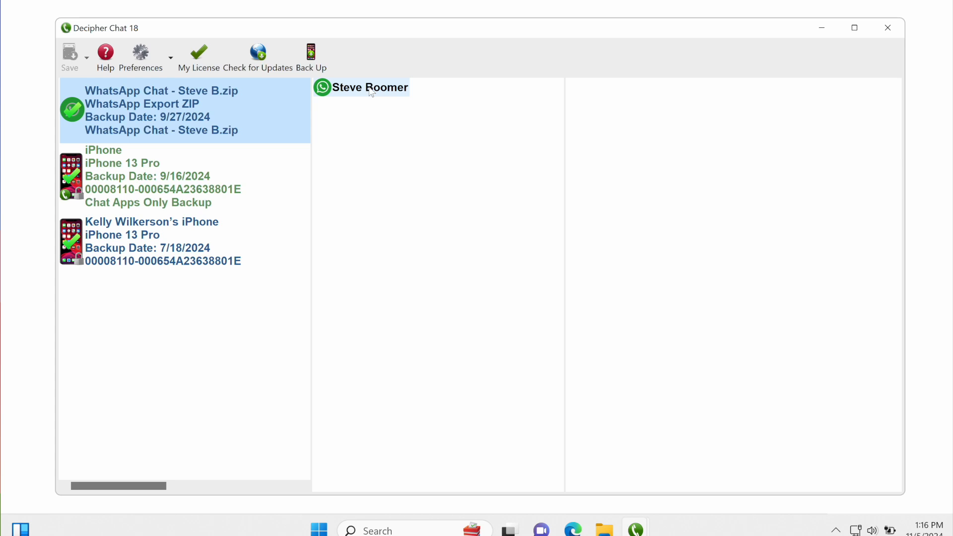
Display the Steve Boomer conversation and show its save options, including Save as PDF
left_click(359, 87)
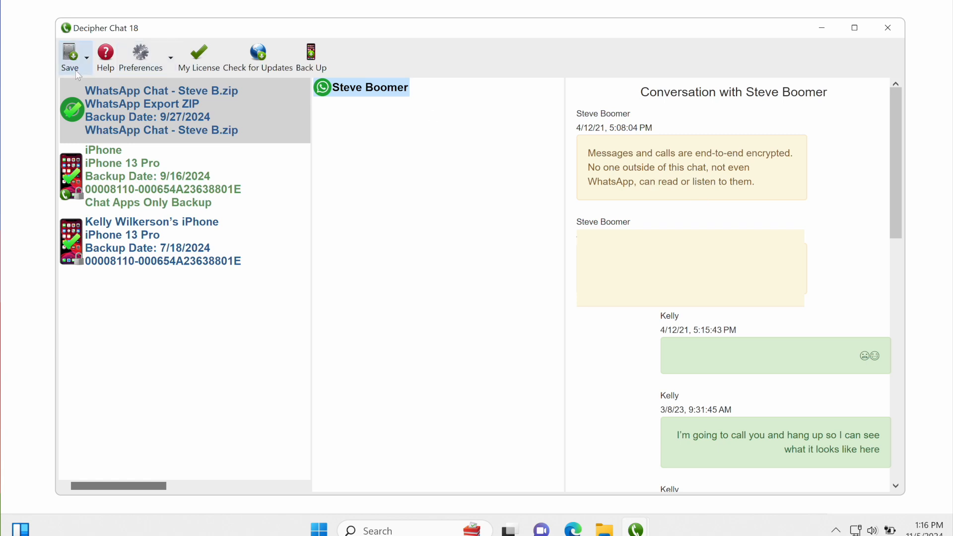
left_click(69, 58)
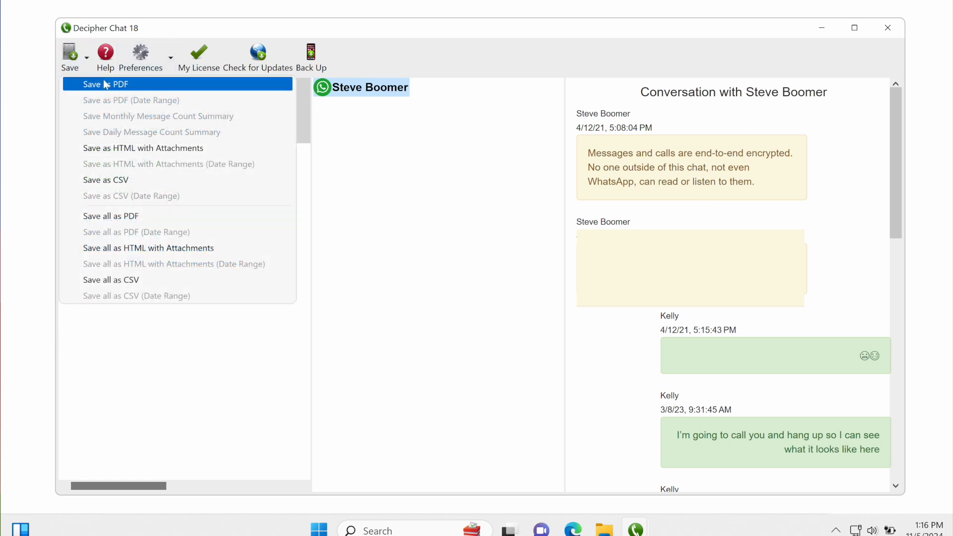